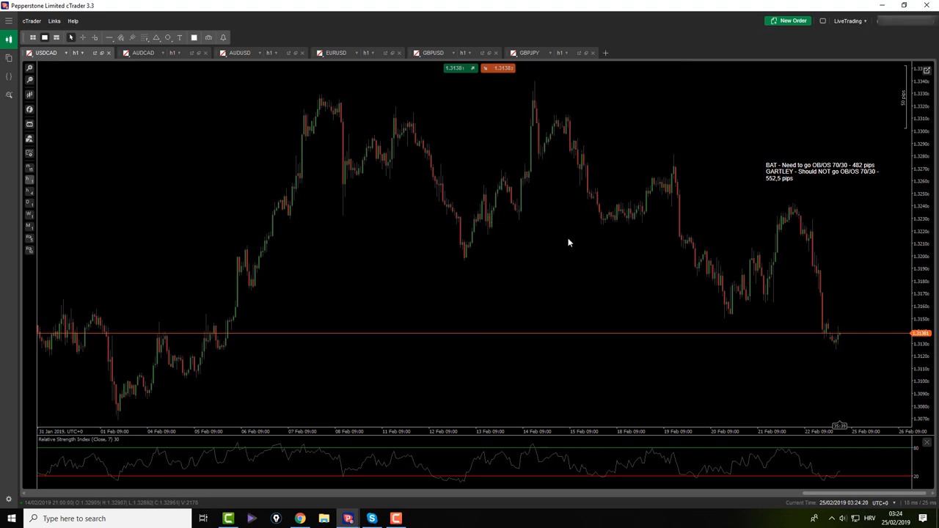
mouse_move(85, 38)
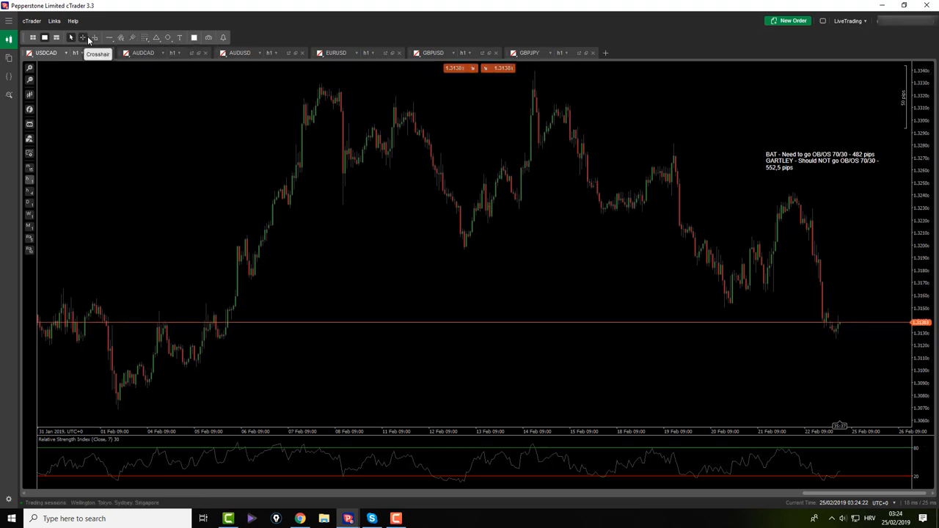
- Draw a Fibonacci retracement over the AUDCAD rally from the swing low to its high
drag(129, 404, 587, 135)
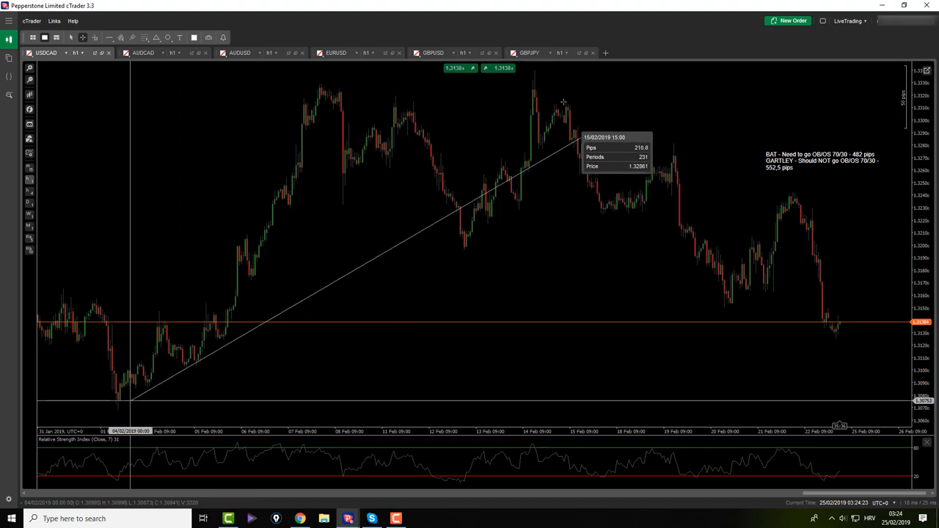
drag(564, 100, 672, 135)
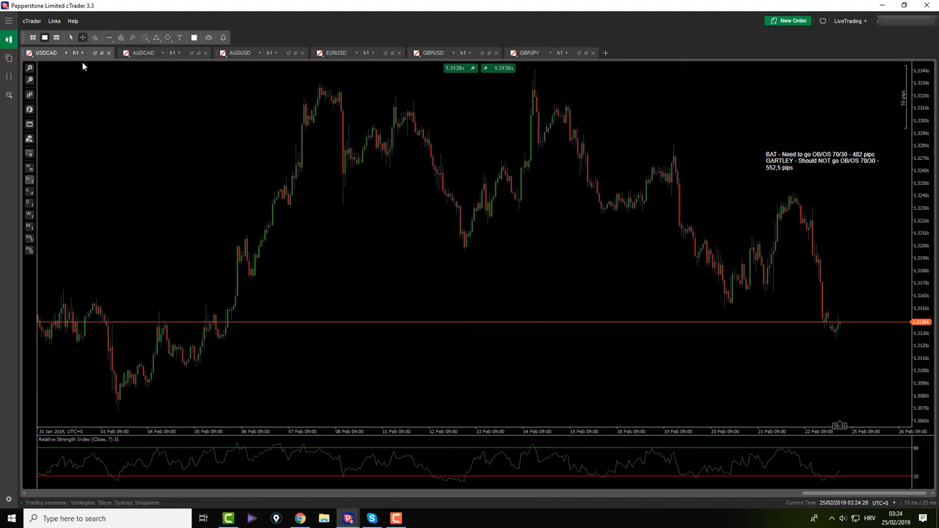
drag(124, 418, 536, 73)
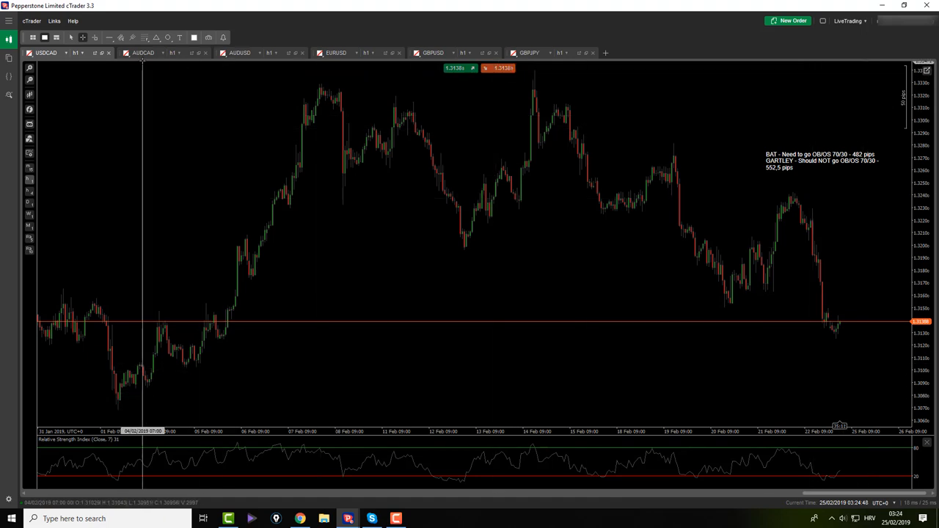
click(140, 52)
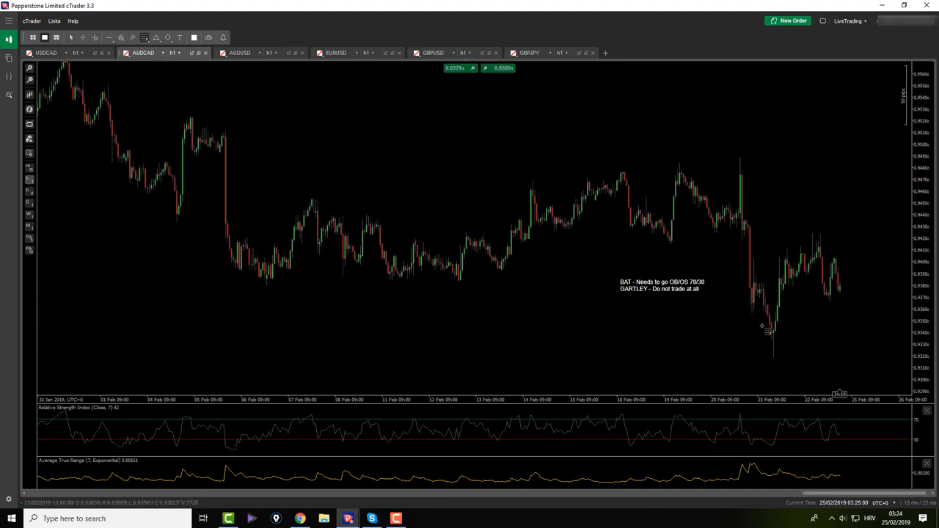
drag(772, 358, 813, 233)
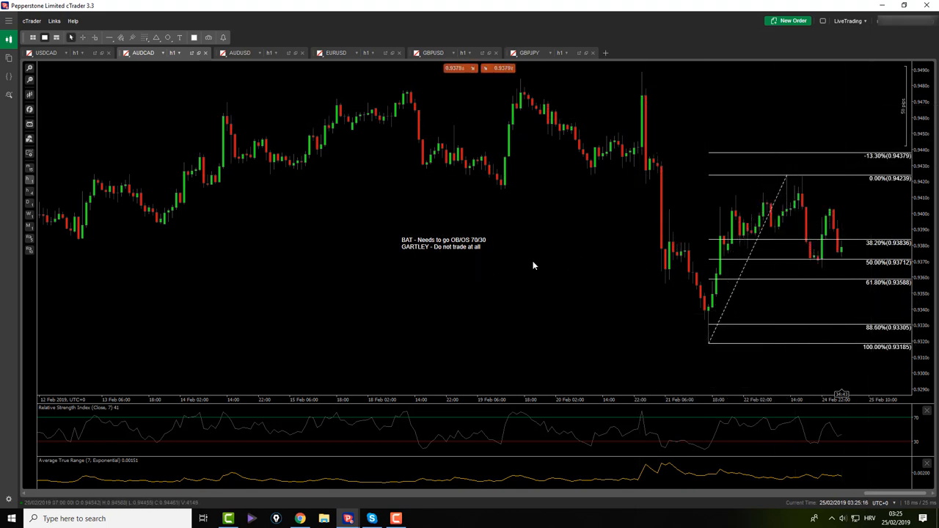
mouse_move(802, 311)
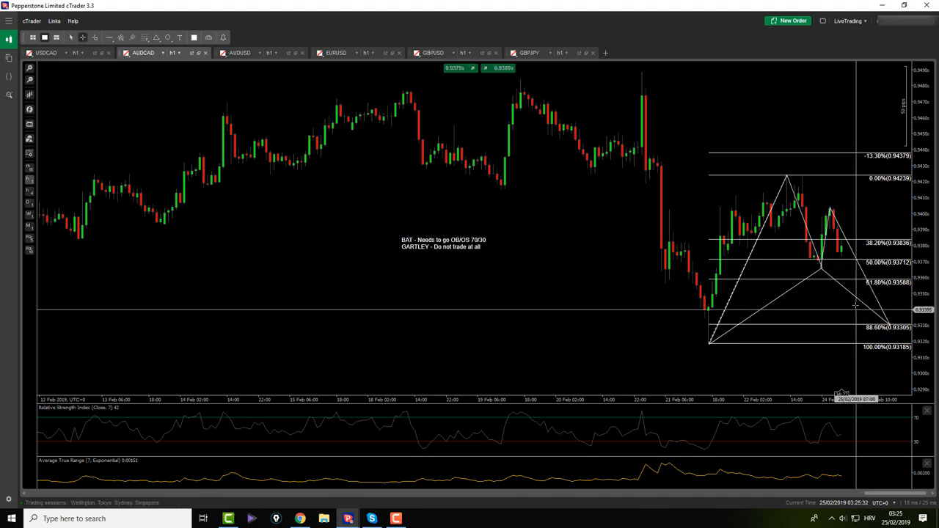
- Create an AUDCAD price alert near 0.9348 from the chart and close the alerts list
right_click(855, 303)
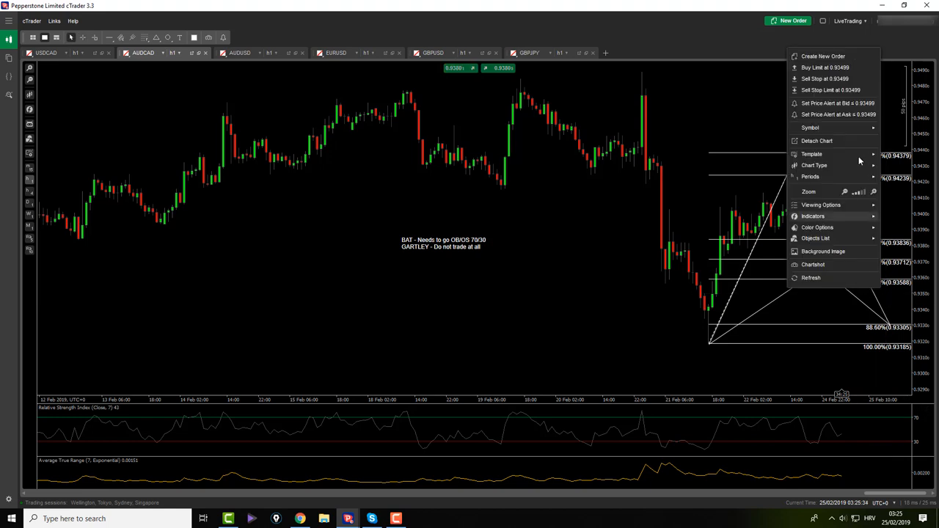
click(830, 102)
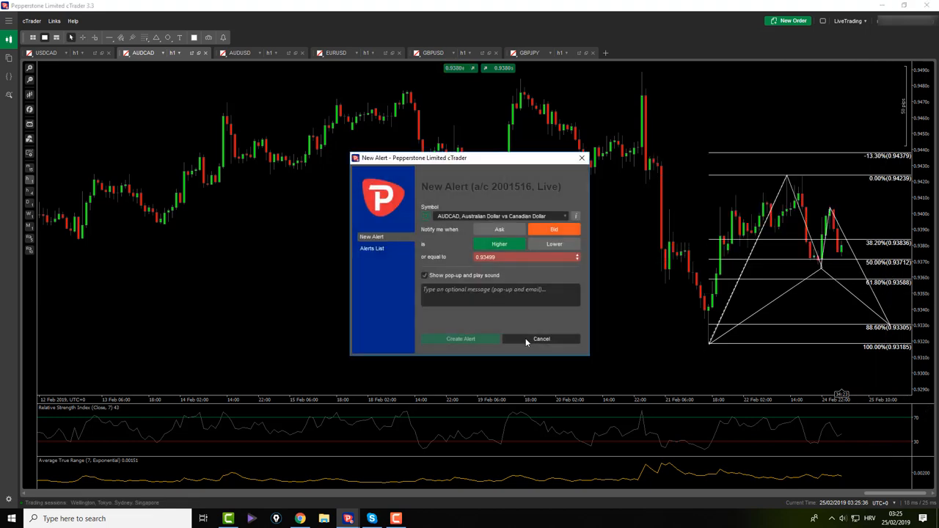
click(540, 339)
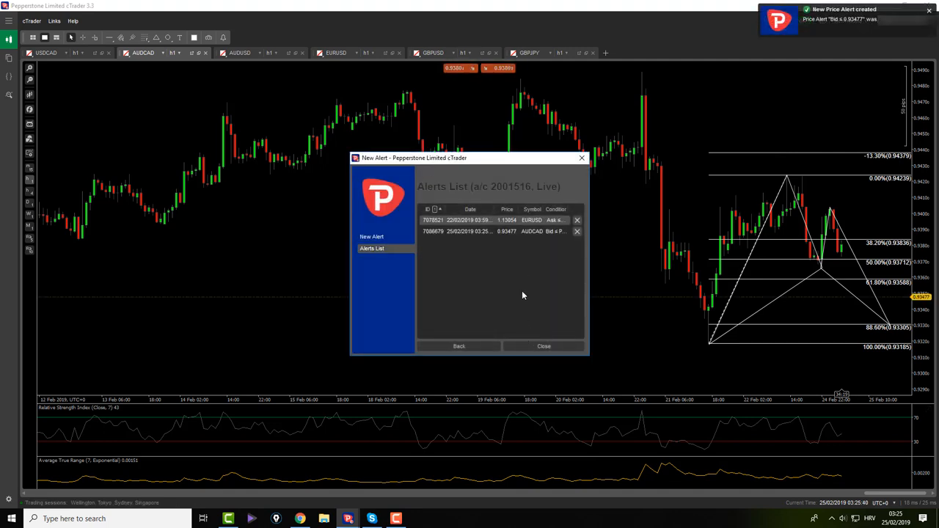
click(543, 347)
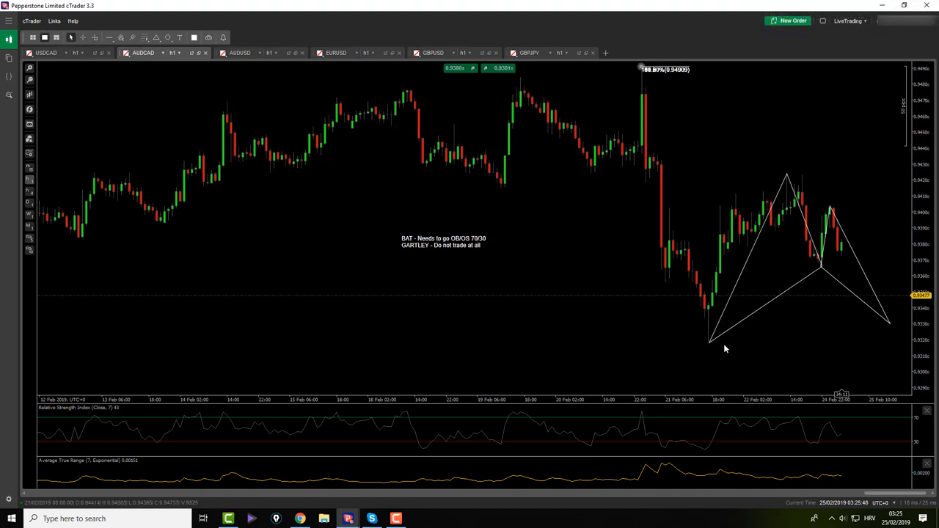
- Re-anchor the Fibonacci on the drop from the spike high, then delete it
drag(643, 70, 712, 346)
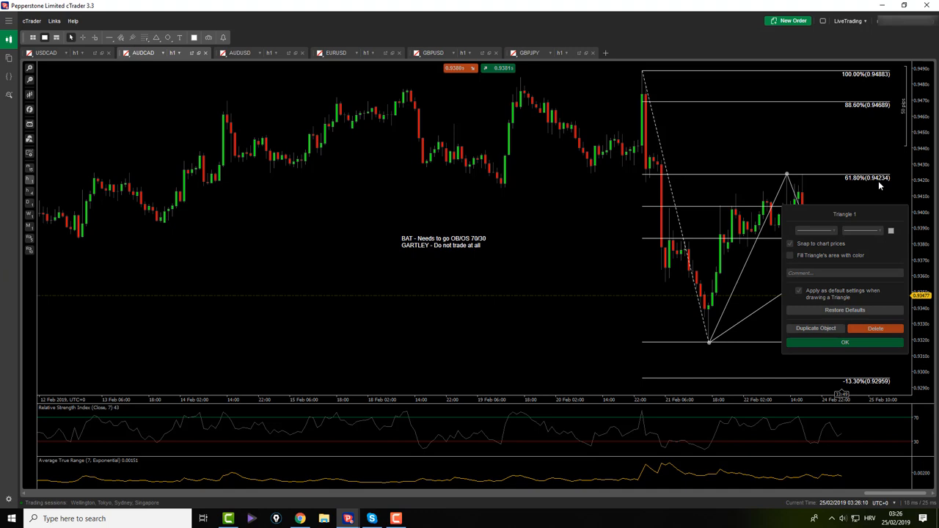
click(844, 344)
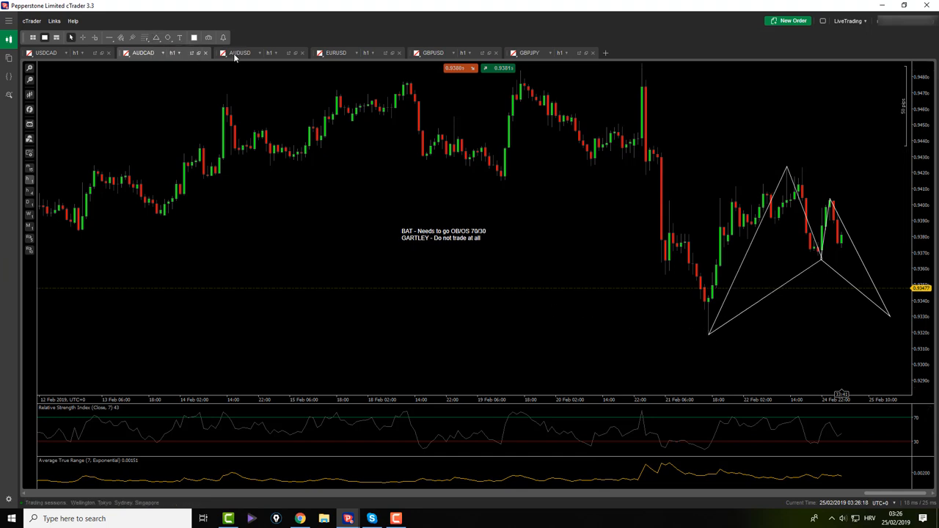
- Review the AUDUSD chart with a trial retracement, then move to the EURUSD chart
click(247, 53)
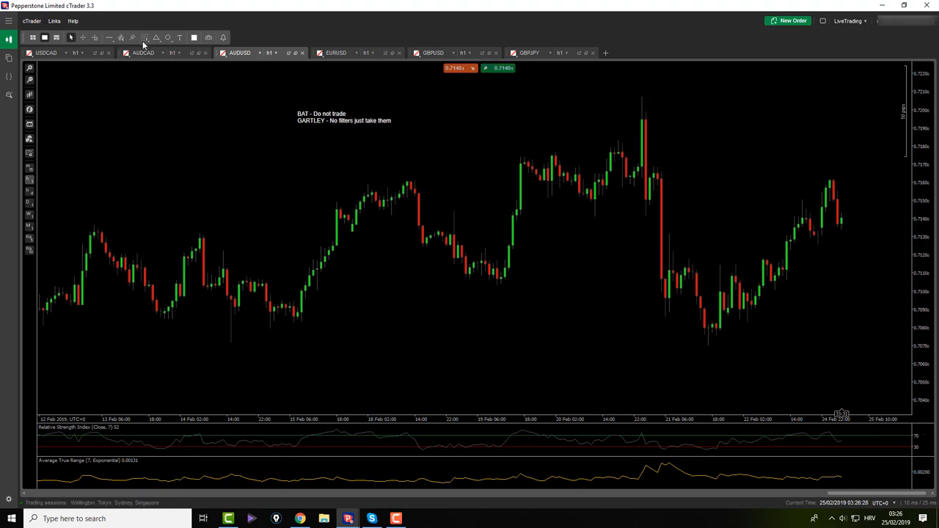
drag(643, 97, 704, 349)
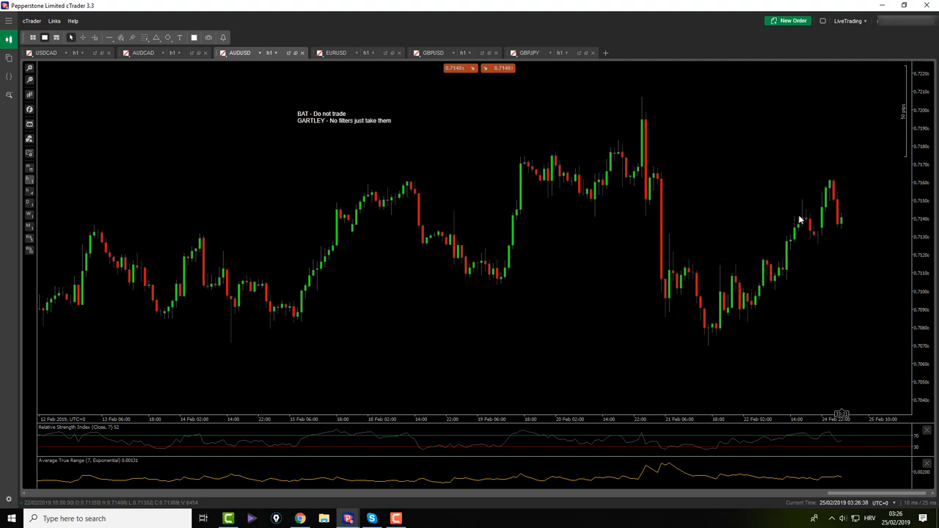
mouse_move(775, 206)
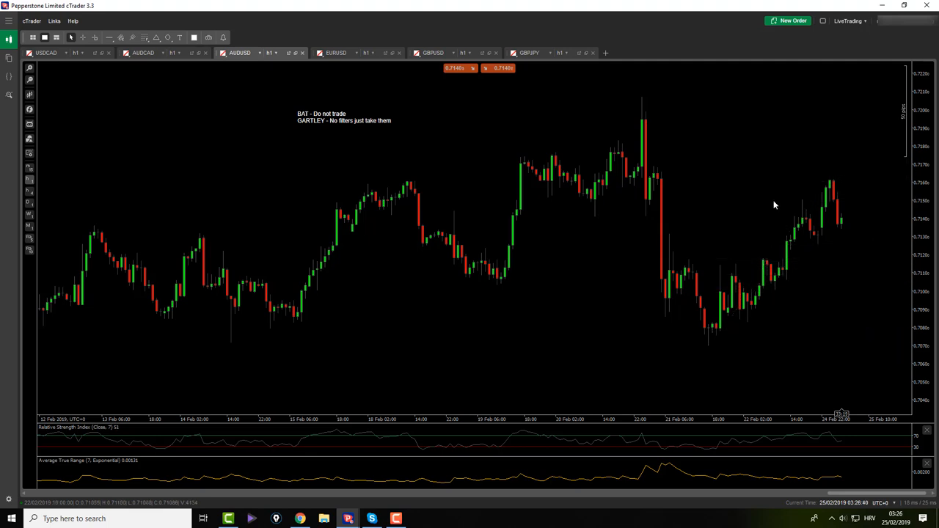
mouse_move(755, 217)
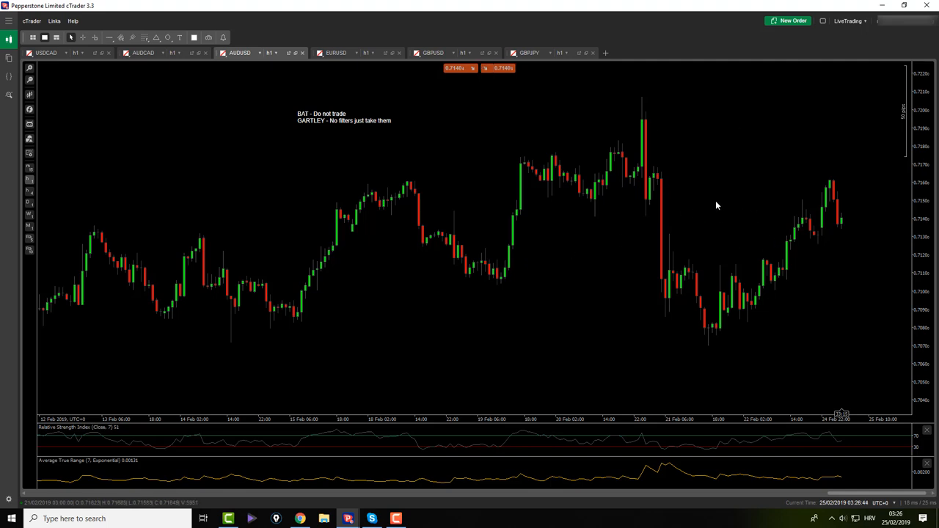
click(329, 53)
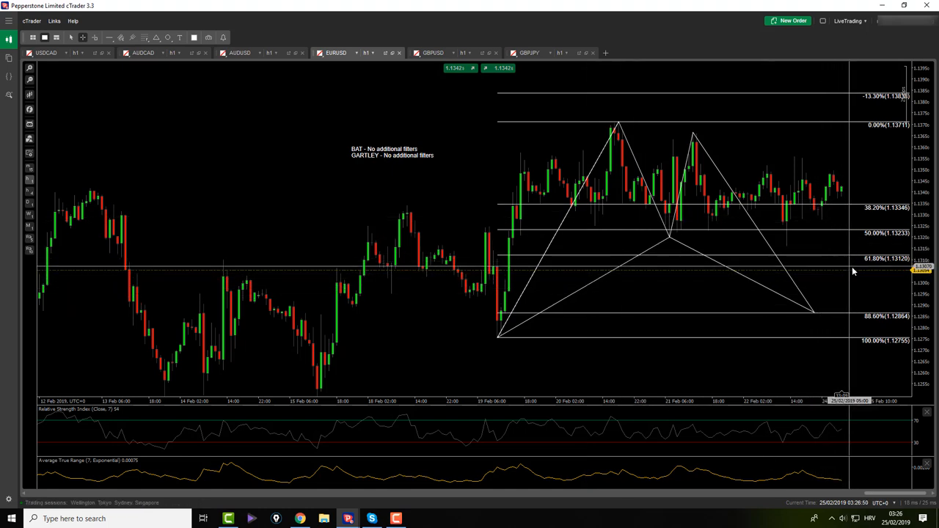
mouse_move(822, 304)
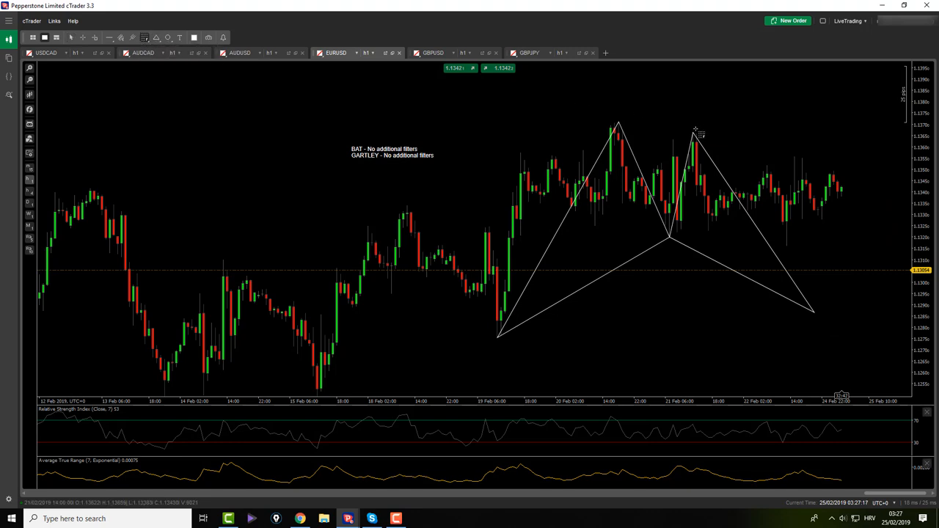
- Draw a new Fibonacci retracement over the latest EURUSD swing
drag(693, 135, 787, 250)
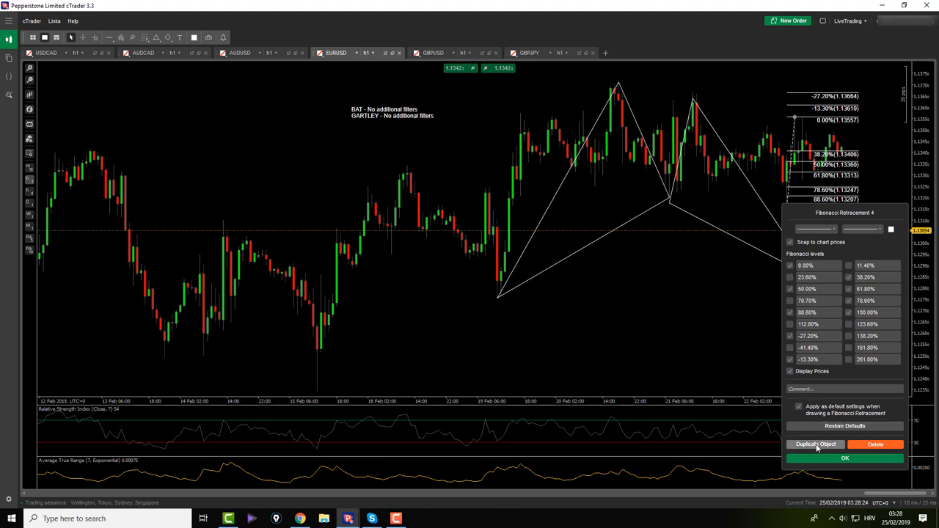
click(840, 458)
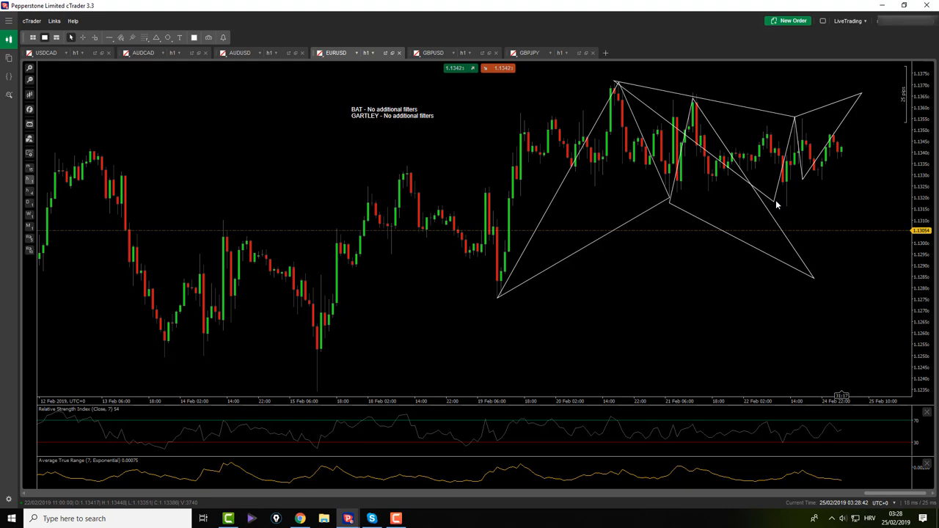
mouse_move(813, 207)
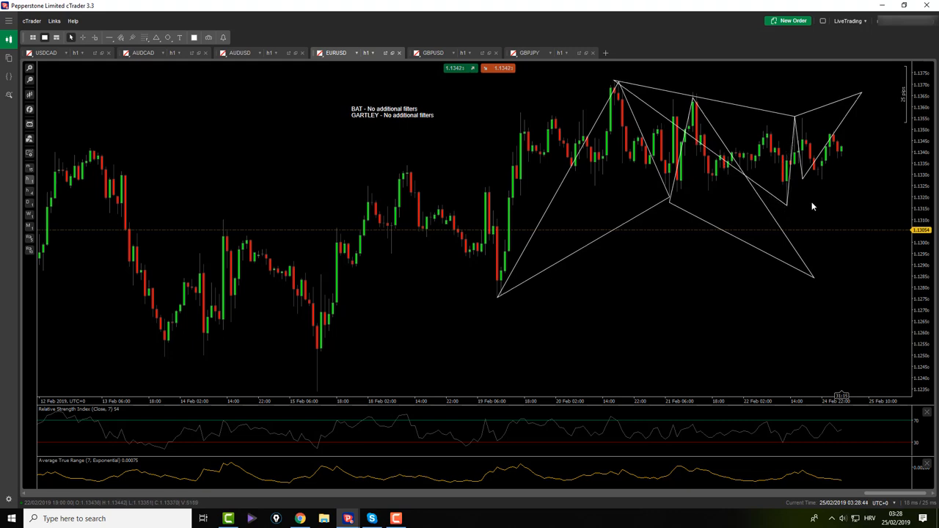
click(375, 53)
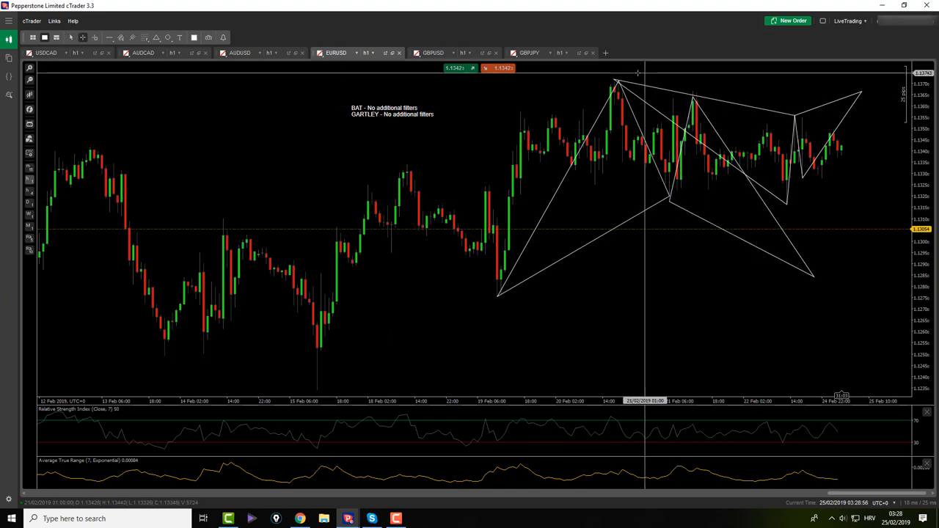
mouse_move(834, 182)
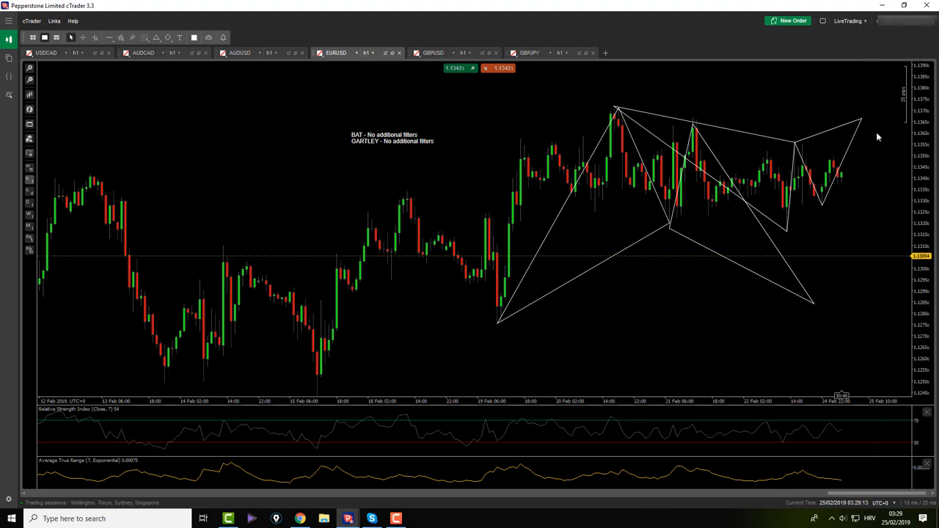
- Create a EURUSD price alert at the bid near 1.1356 and close the alerts list
right_click(877, 136)
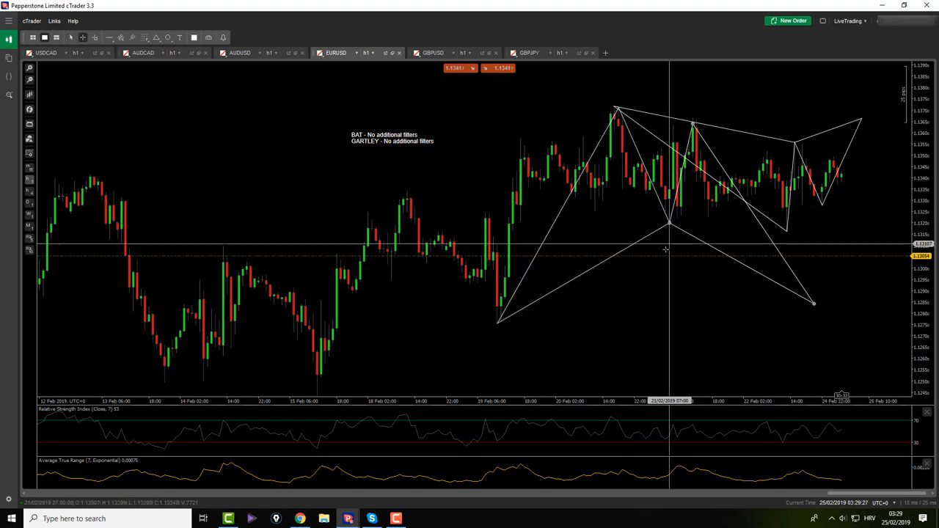
mouse_move(666, 228)
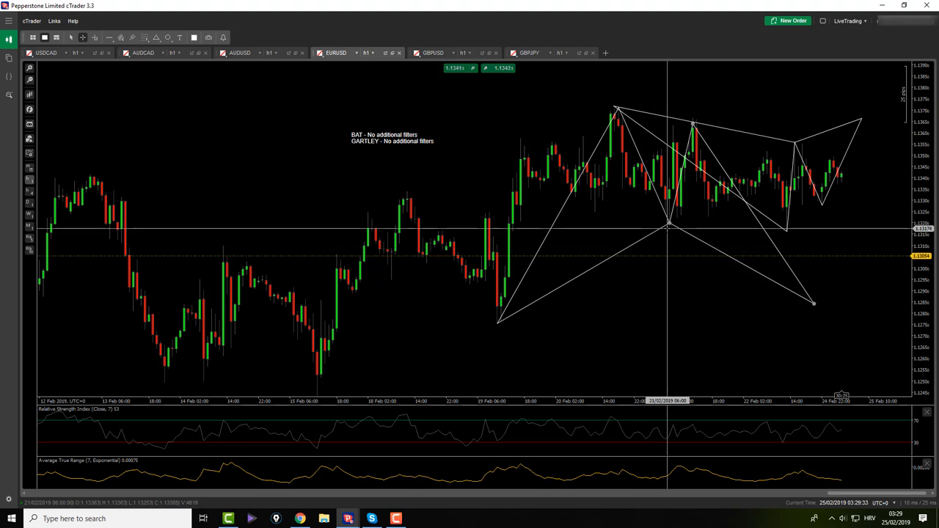
mouse_move(693, 117)
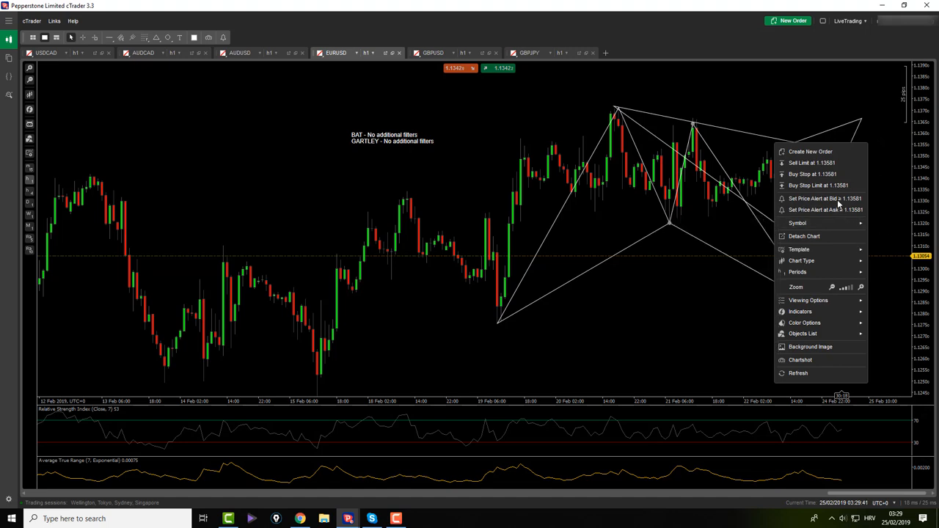
click(825, 209)
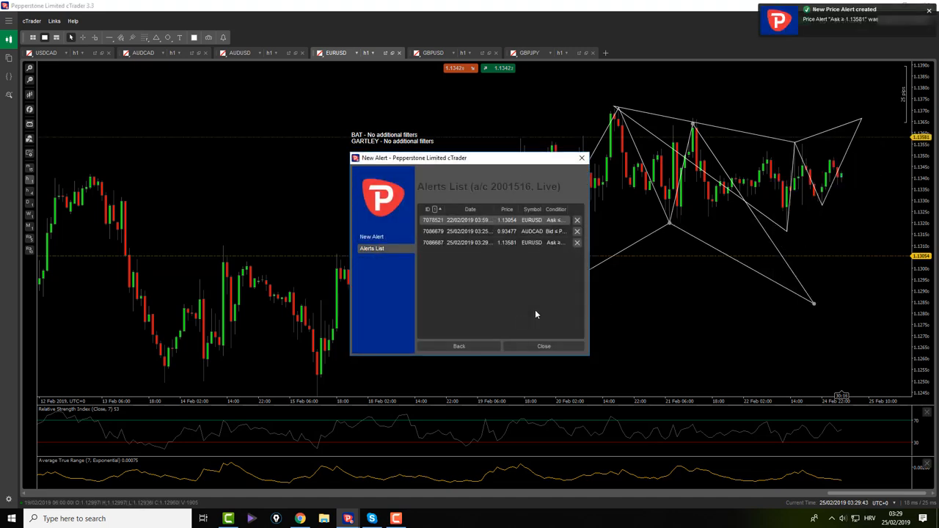
click(543, 346)
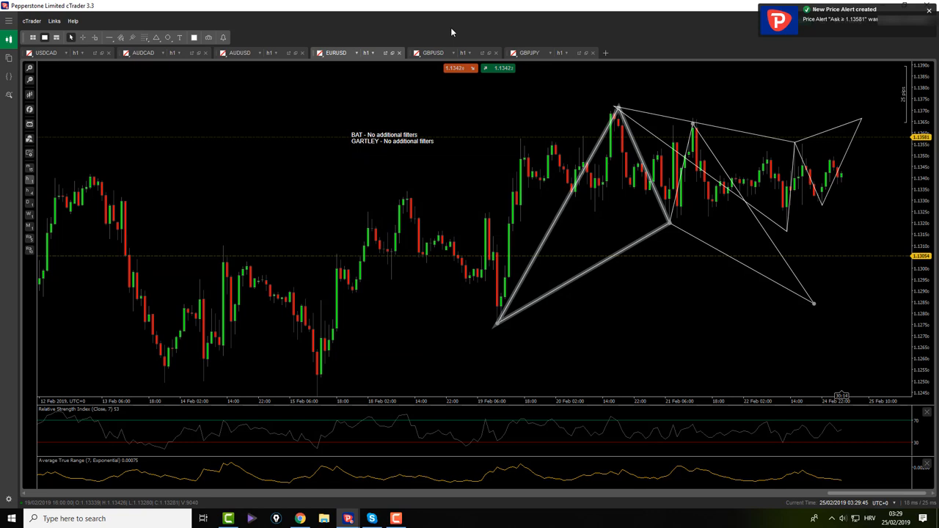
- Draw trial Fibonacci retracements on the GBPUSD rally and latest upswing, then move to GBPJPY
click(437, 53)
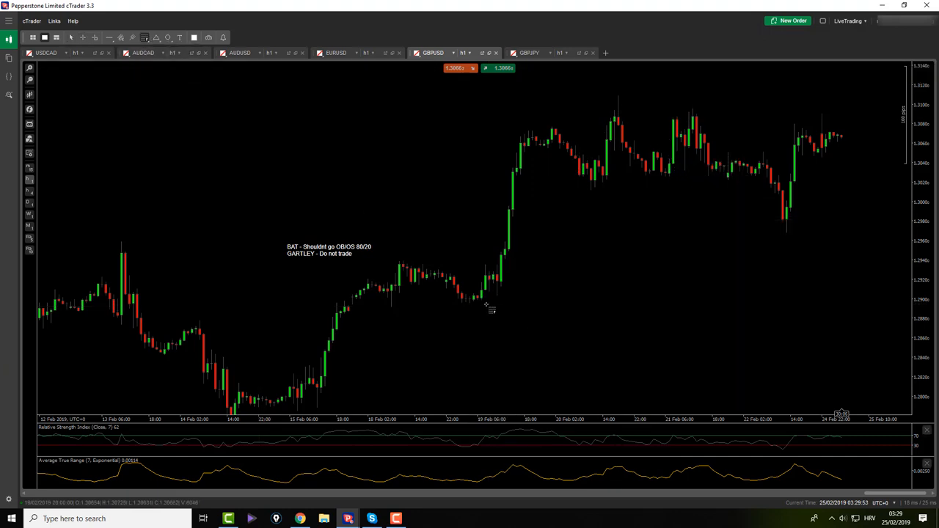
drag(470, 306, 620, 97)
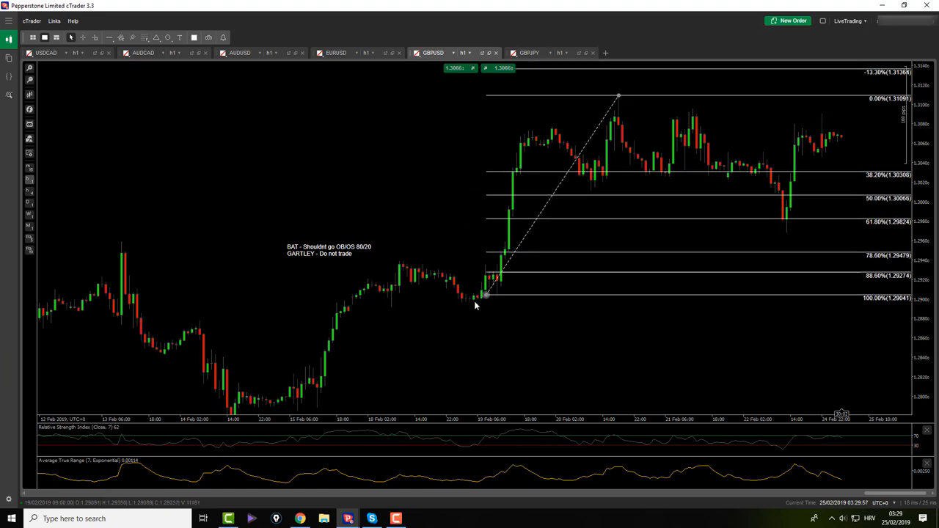
drag(487, 291, 473, 307)
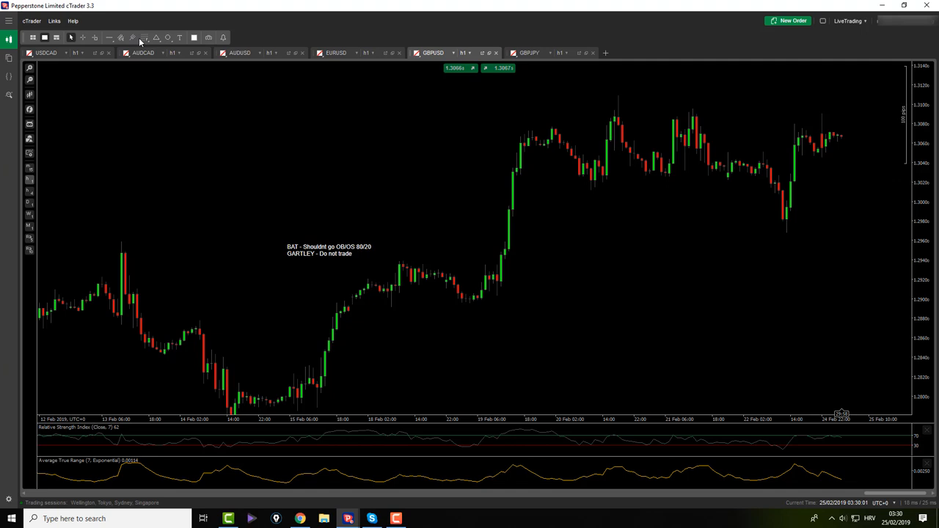
drag(466, 303, 617, 73)
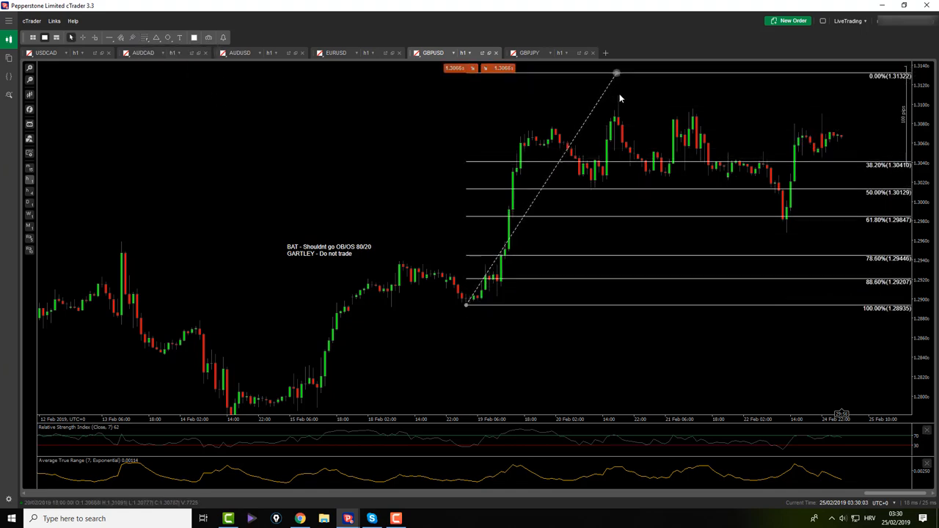
drag(617, 73, 619, 97)
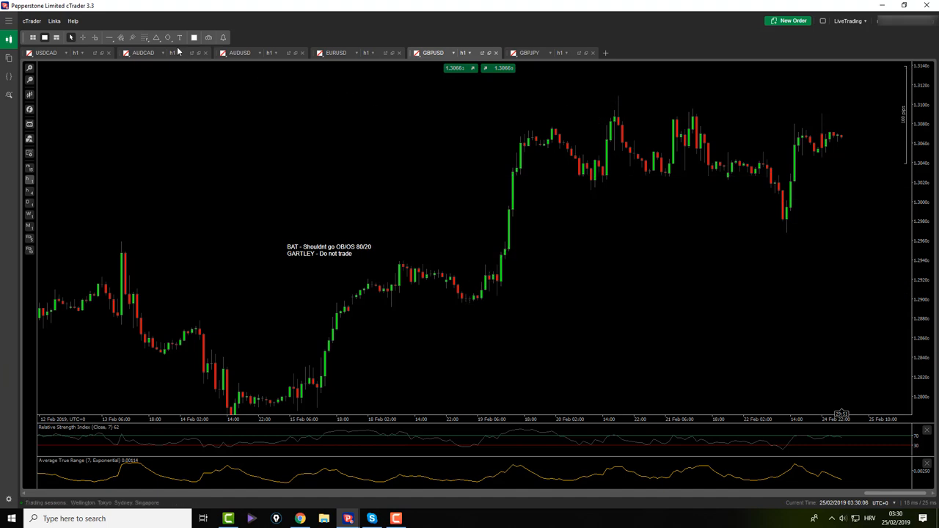
drag(796, 169, 786, 235)
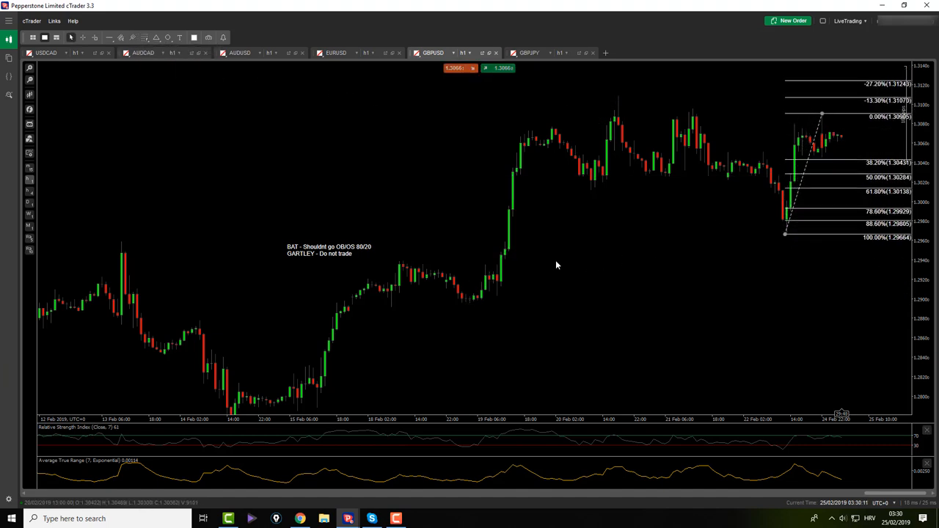
click(537, 53)
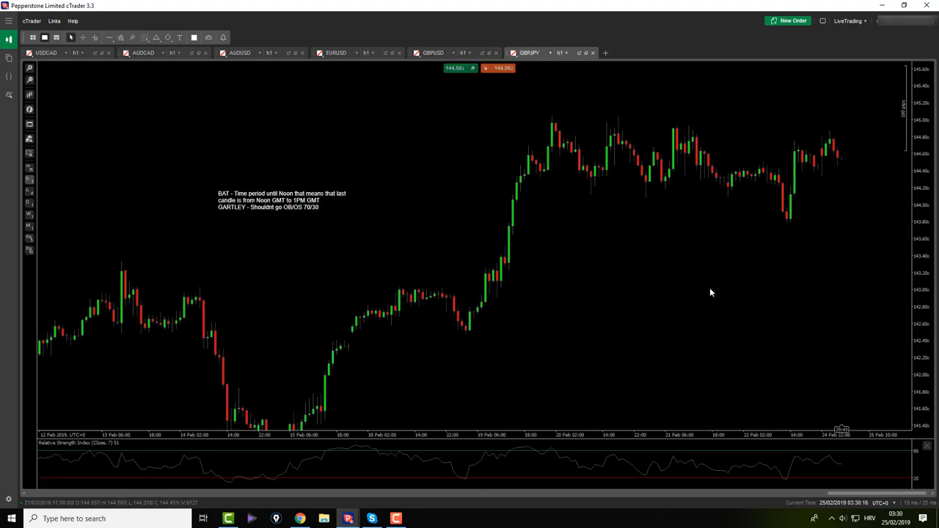
mouse_move(695, 286)
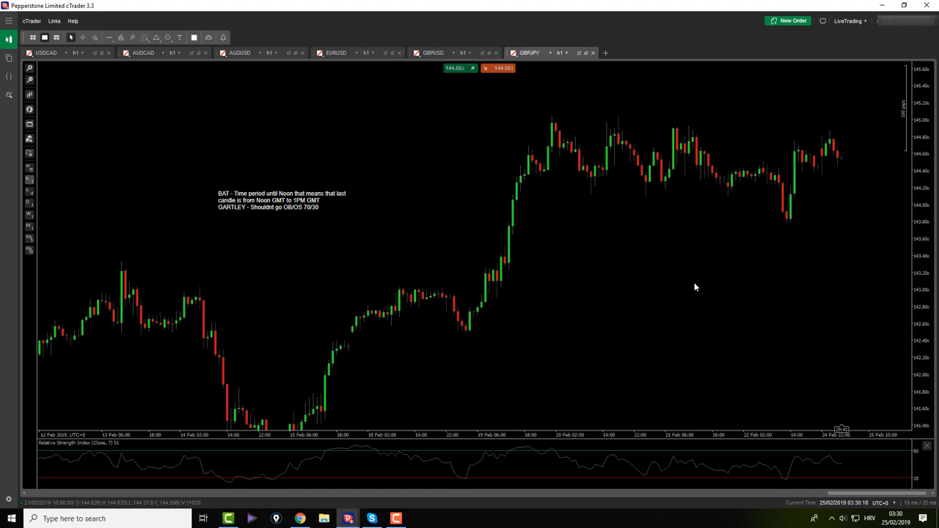
- Draw a Fibonacci retracement over the latest GBPJPY upswing, then move to USDCAD
click(143, 37)
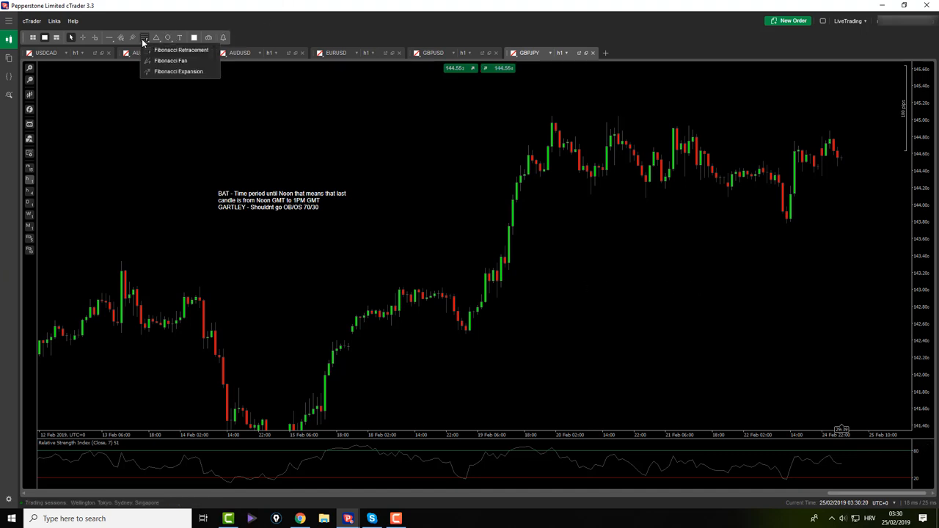
click(171, 50)
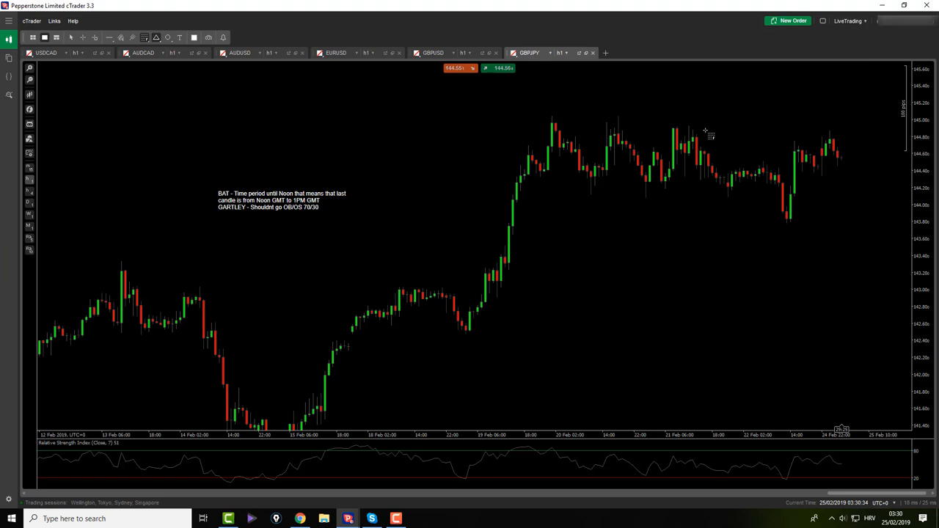
drag(787, 223, 829, 135)
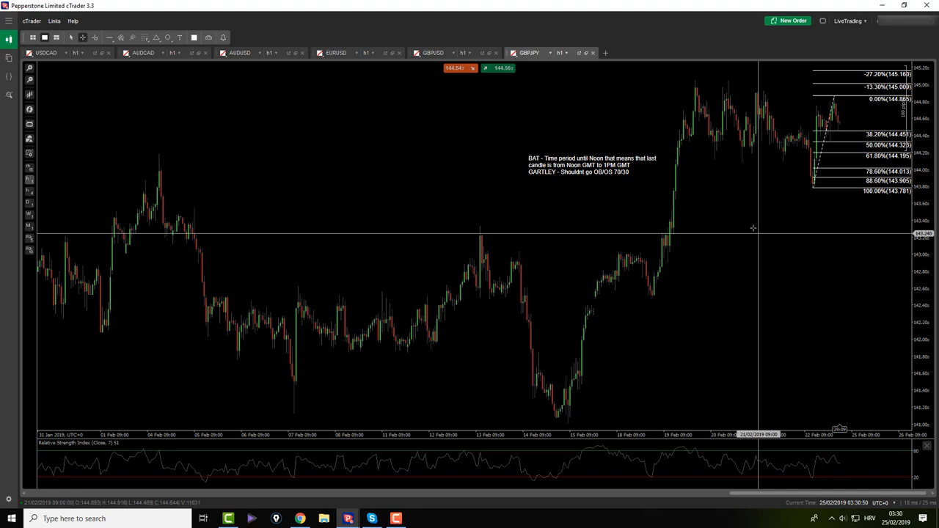
mouse_move(730, 205)
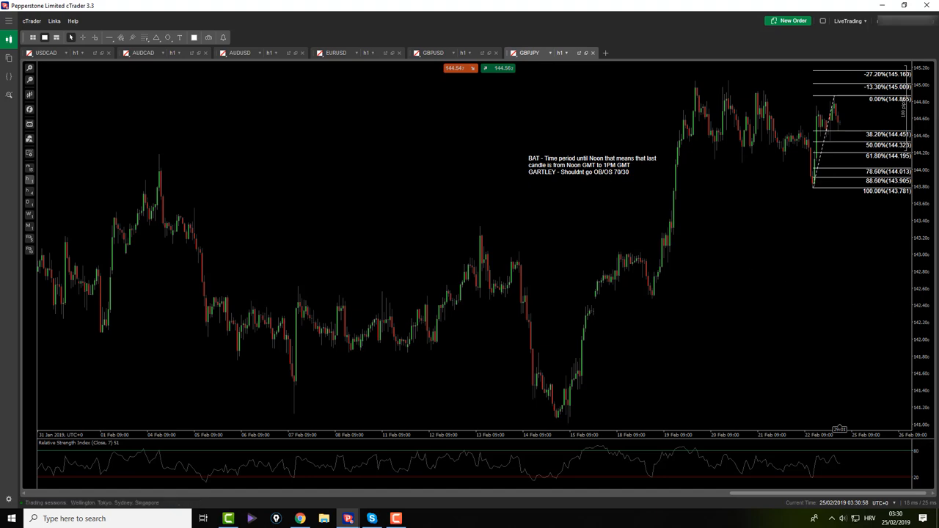
click(45, 53)
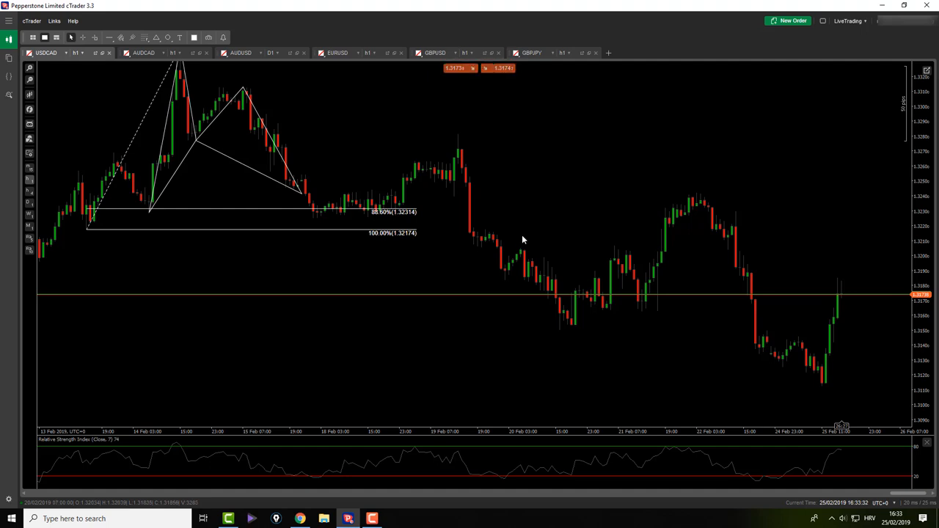
- Return to the EURUSD chart and bring up the Fibonacci drawing tools
click(344, 53)
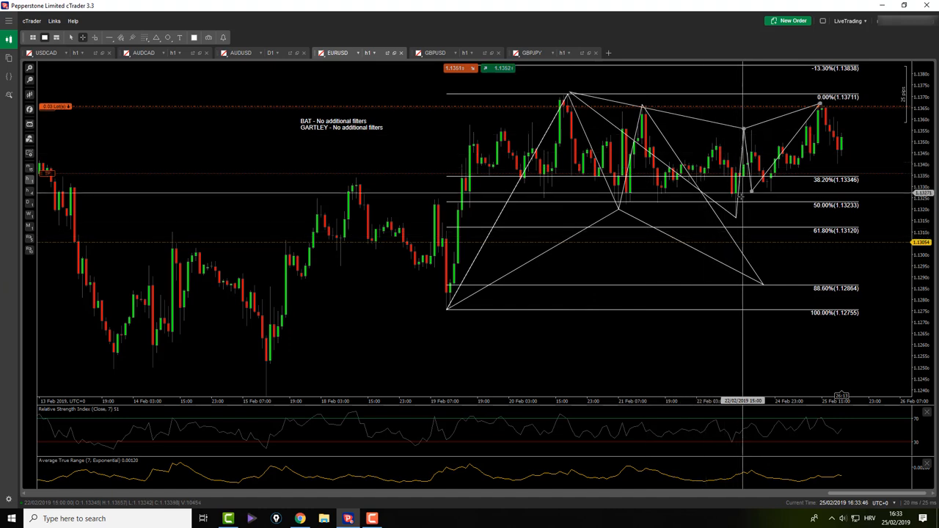
mouse_move(717, 188)
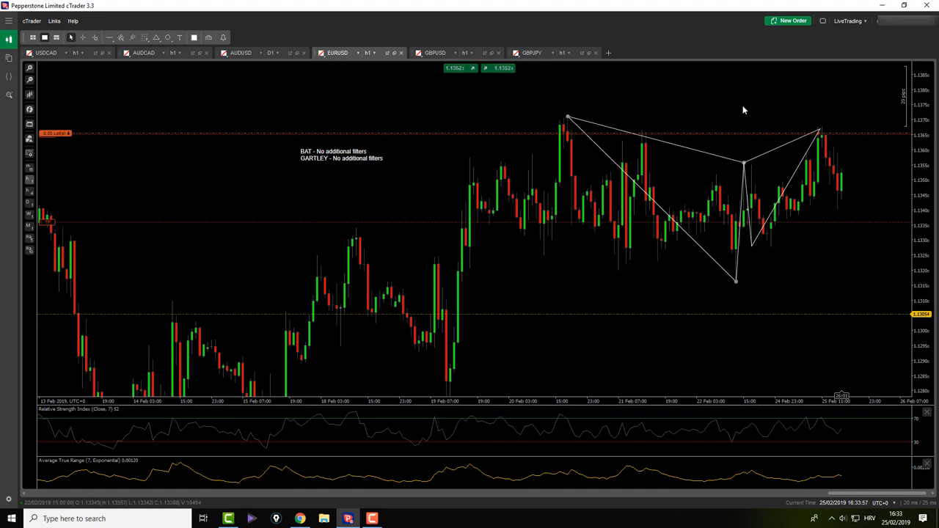
click(142, 35)
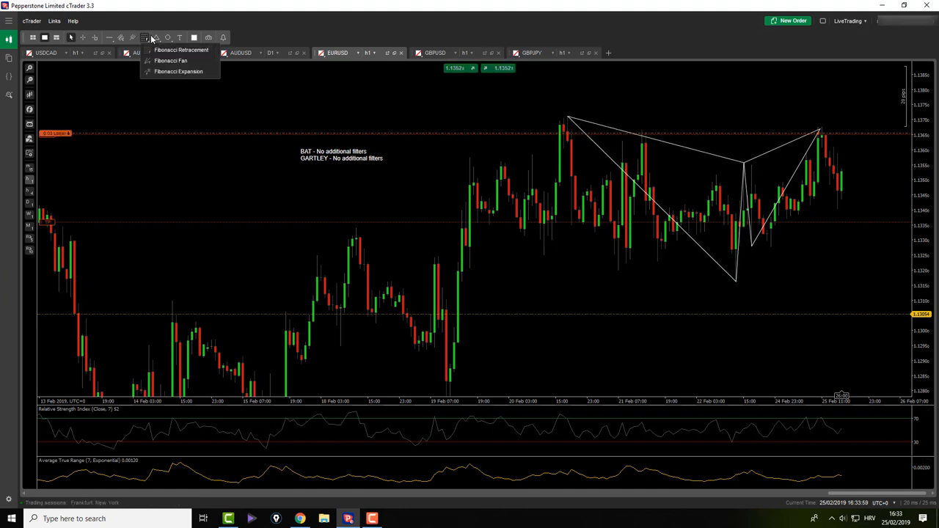
- Select the Fibonacci retracement tool for the latest EURUSD swing
click(167, 50)
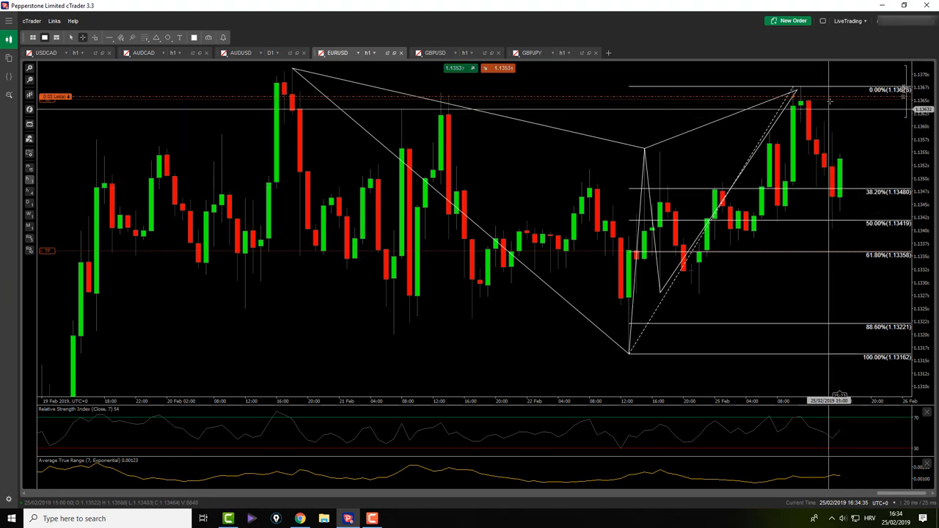
mouse_move(825, 117)
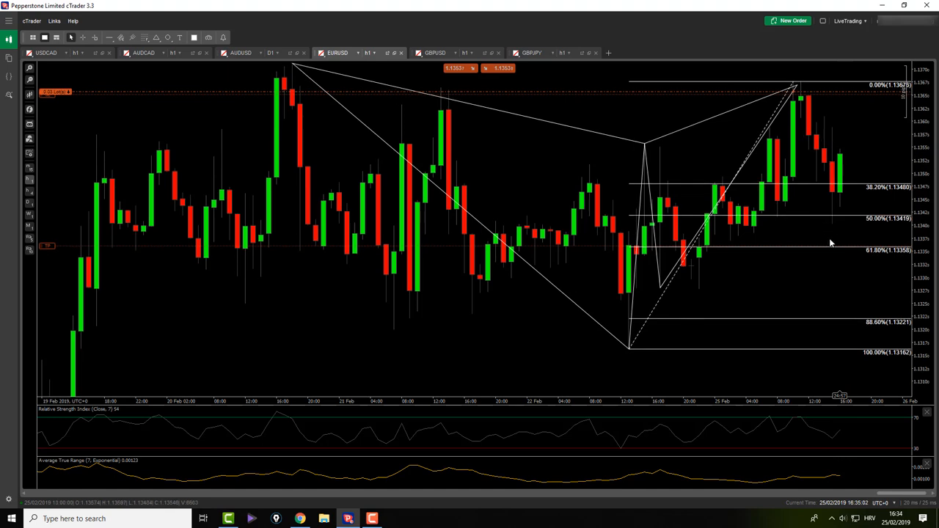
mouse_move(830, 238)
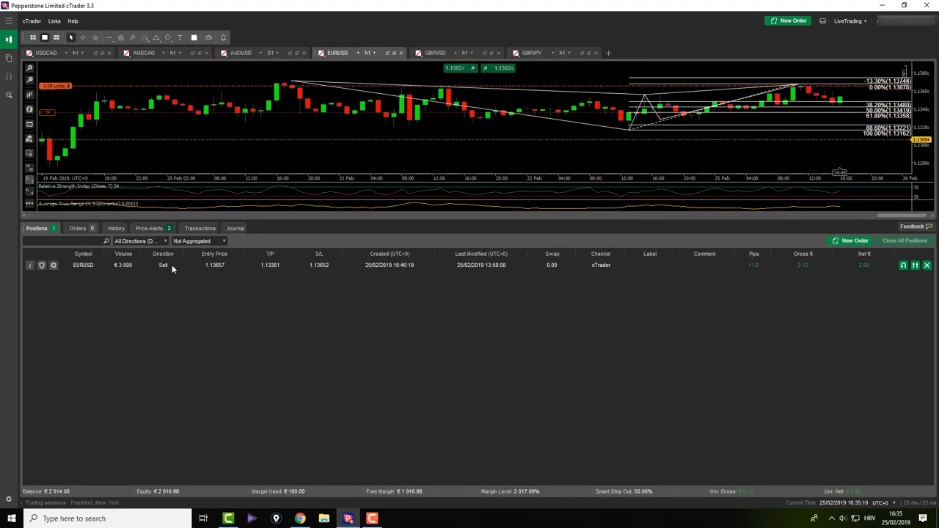
- Review the closed-trade History, then return to the USDCAD chart with its harmonic pattern
click(114, 227)
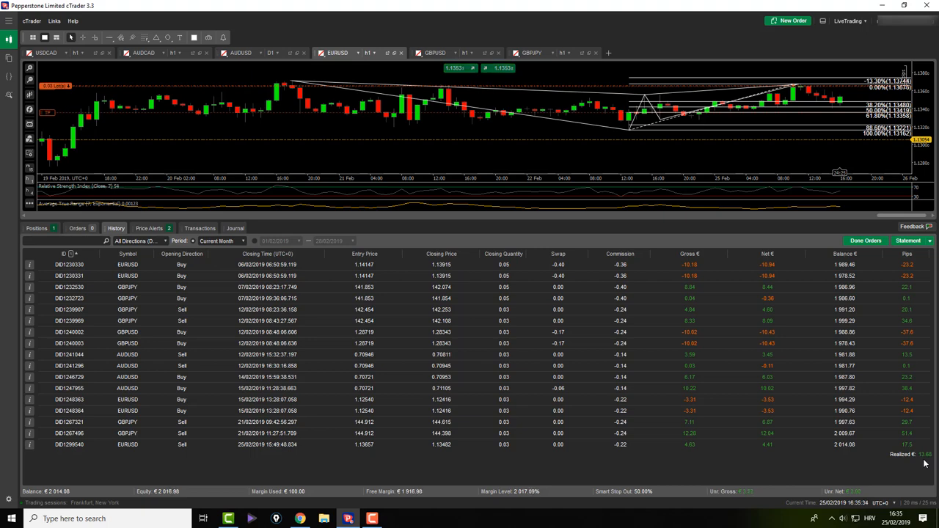
mouse_move(821, 21)
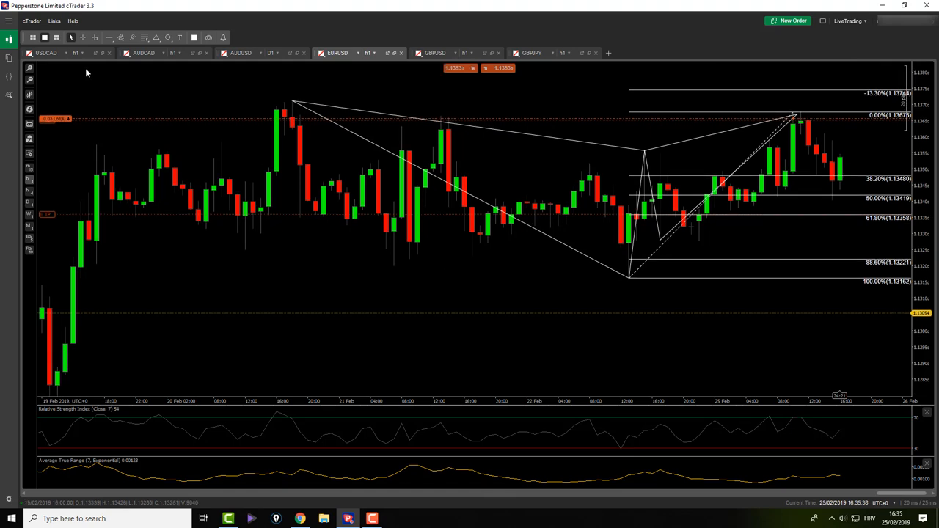
click(146, 52)
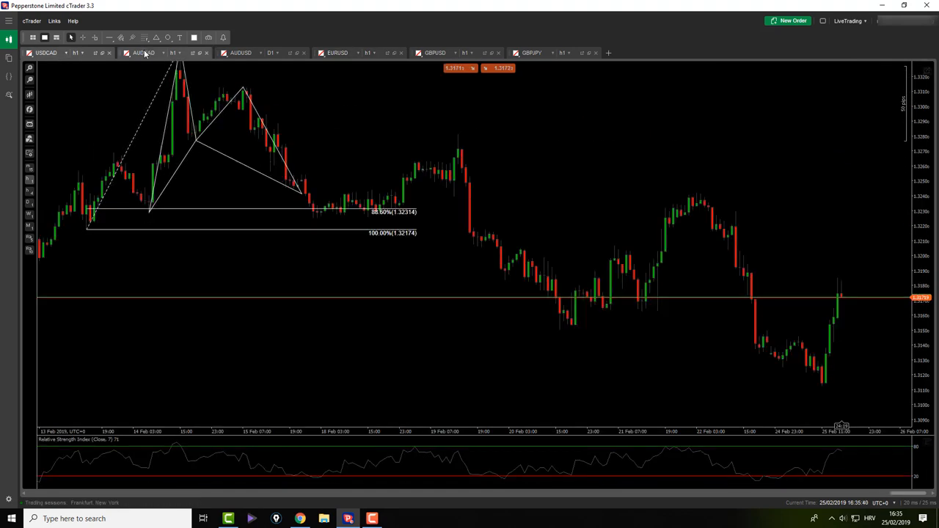
- Draw a trial Fibonacci retracement over the AUDCAD drop, re-anchor it, delete it, and move to AUDUSD
click(144, 53)
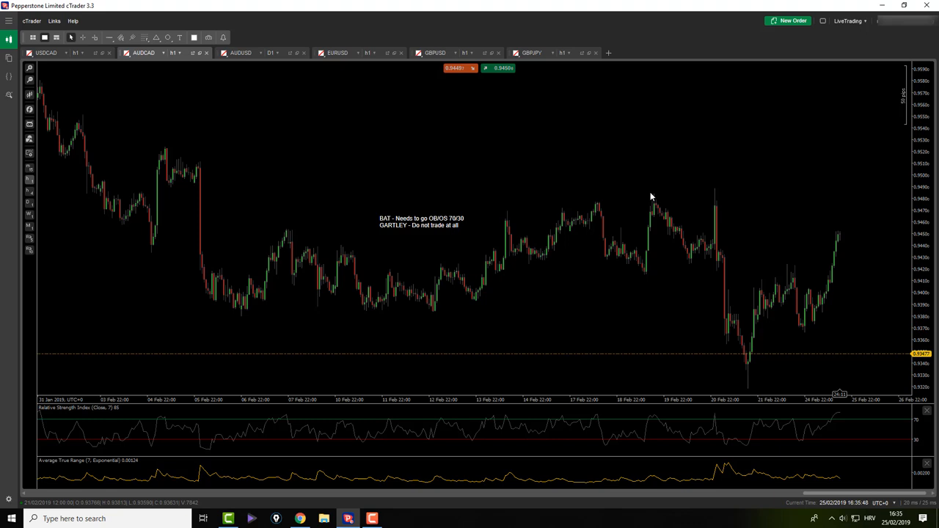
drag(419, 222, 737, 170)
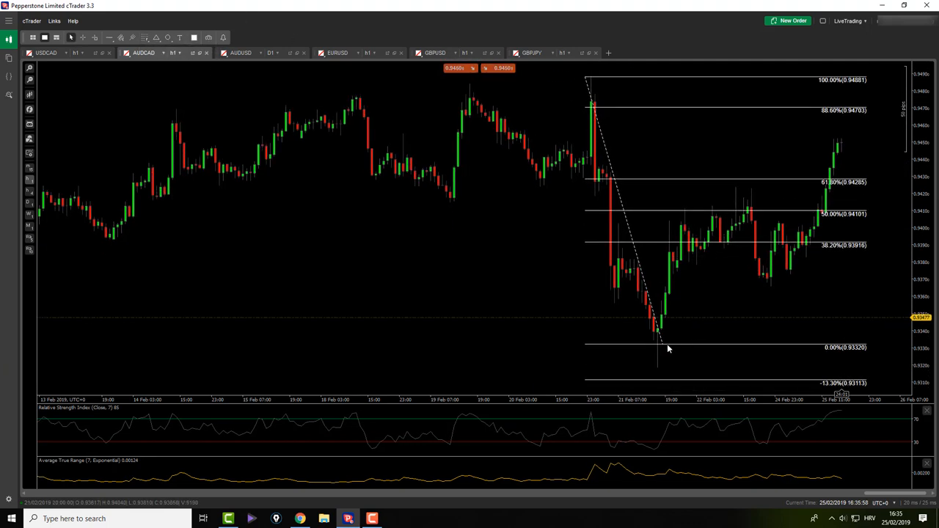
drag(666, 349, 658, 369)
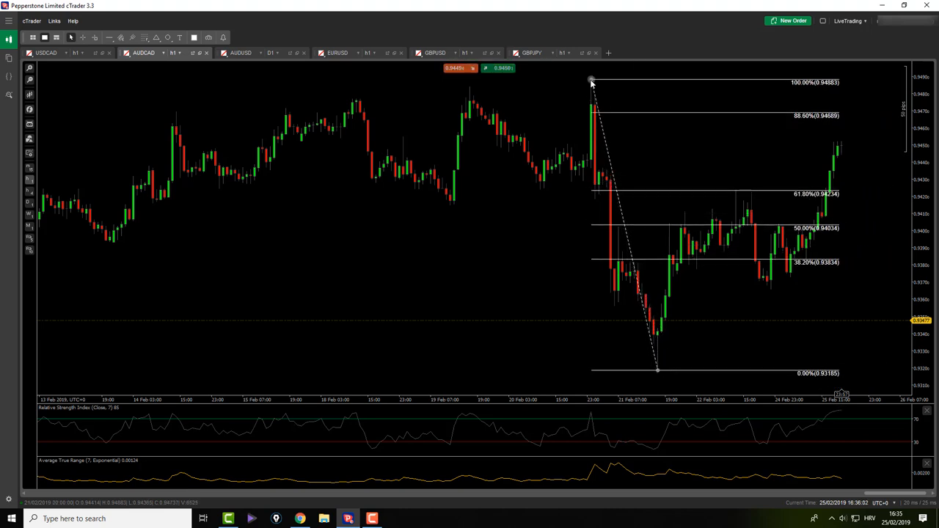
click(155, 38)
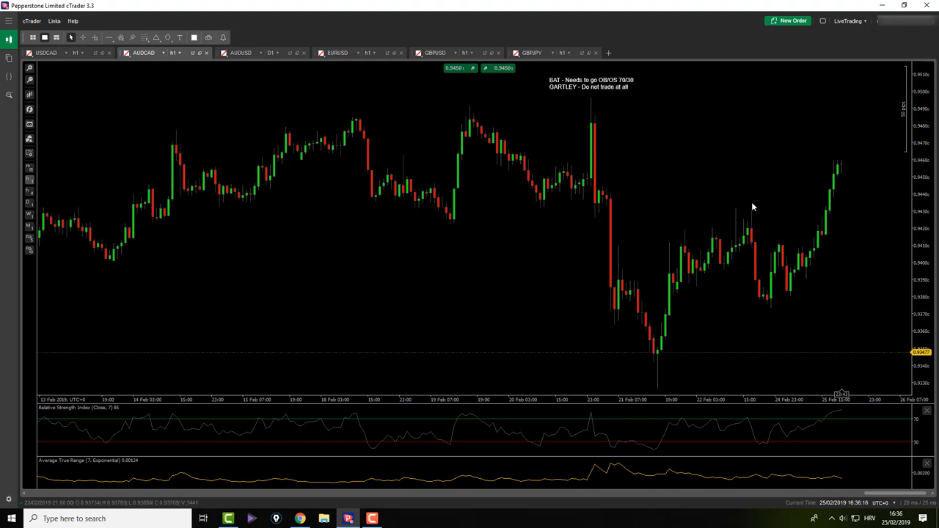
drag(740, 242, 769, 330)
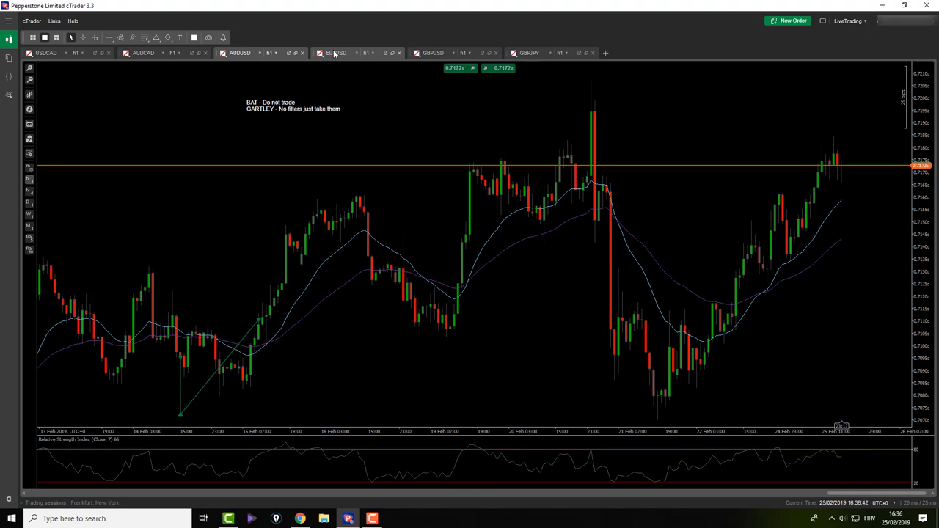
- Browse the EURUSD, GBPUSD and GBPJPY Bat/Gartley notes, ending back on EURUSD
click(335, 53)
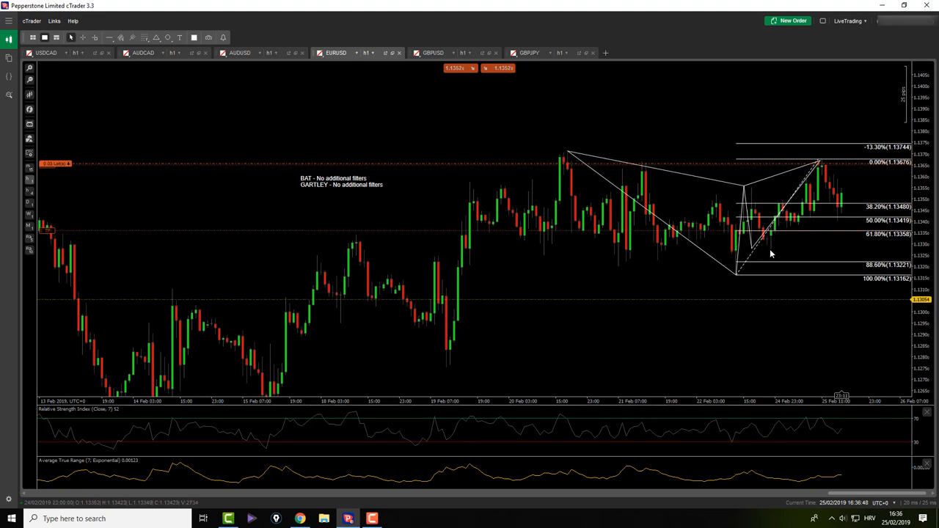
mouse_move(769, 249)
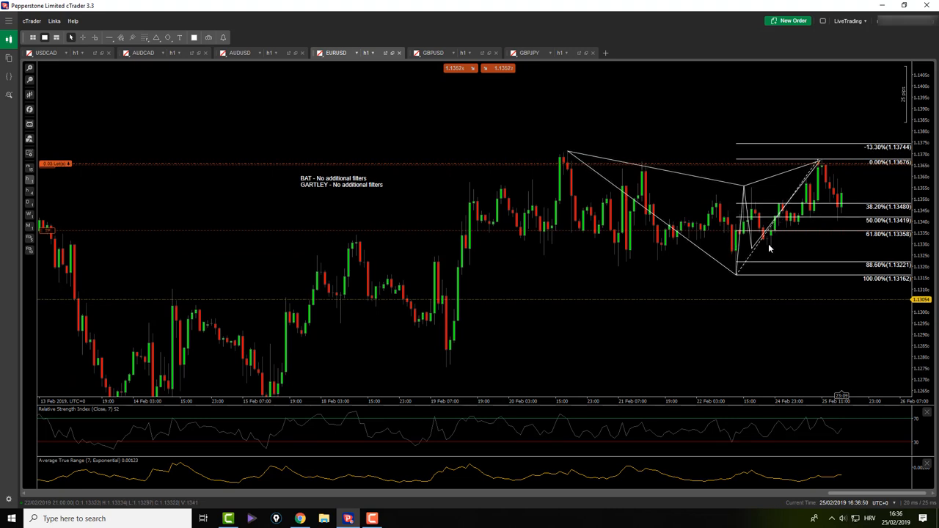
click(435, 53)
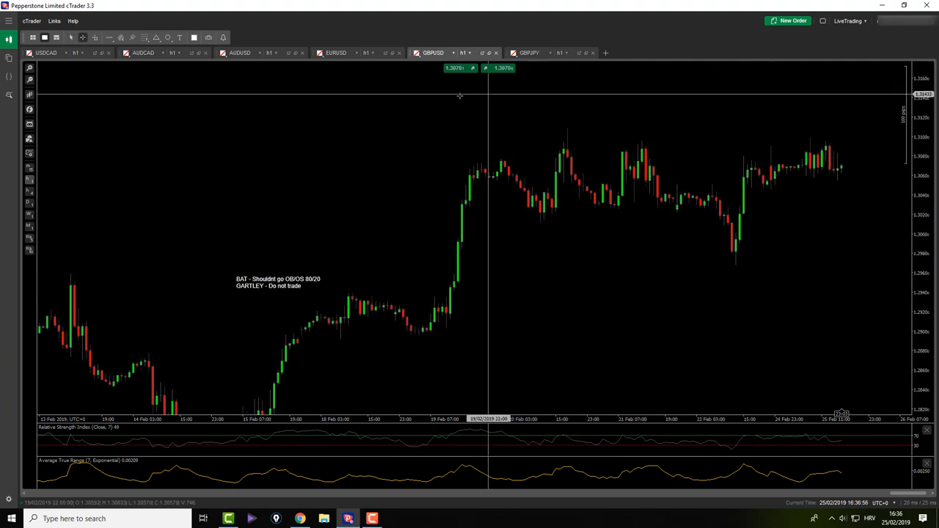
click(534, 53)
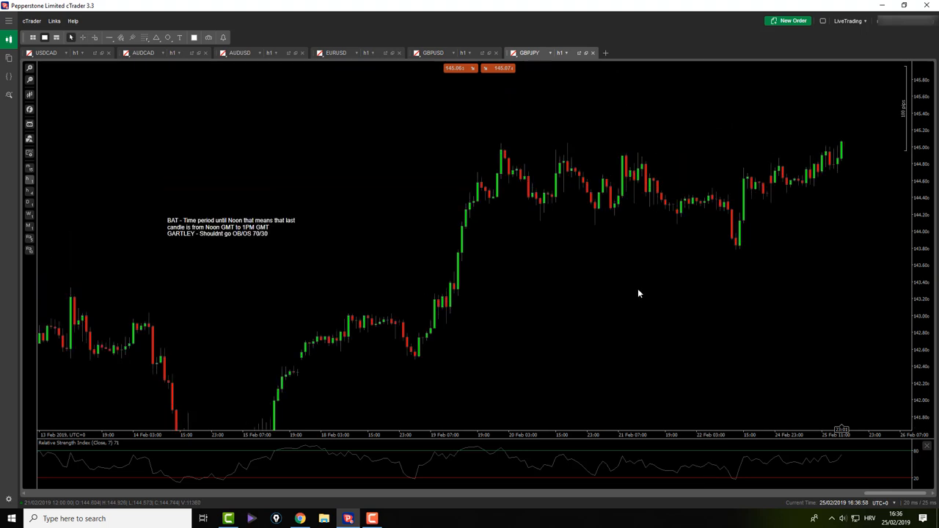
mouse_move(663, 340)
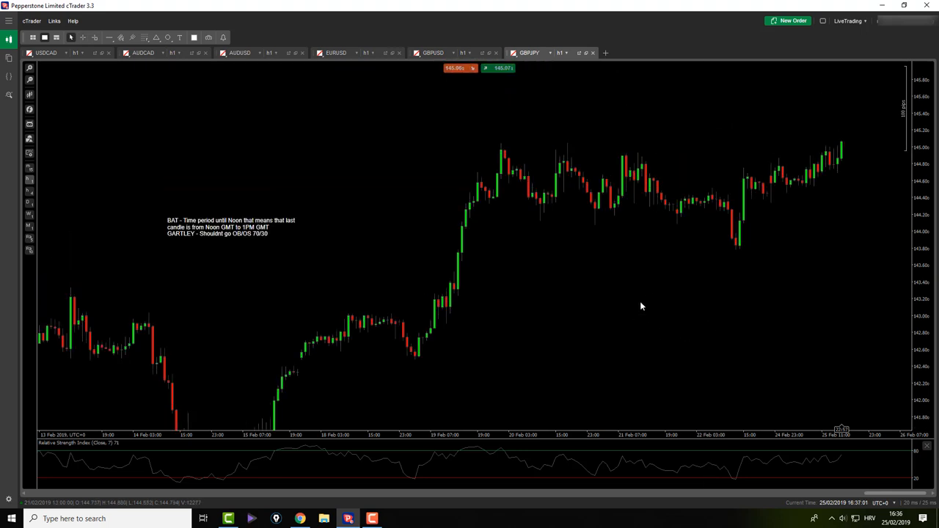
click(339, 53)
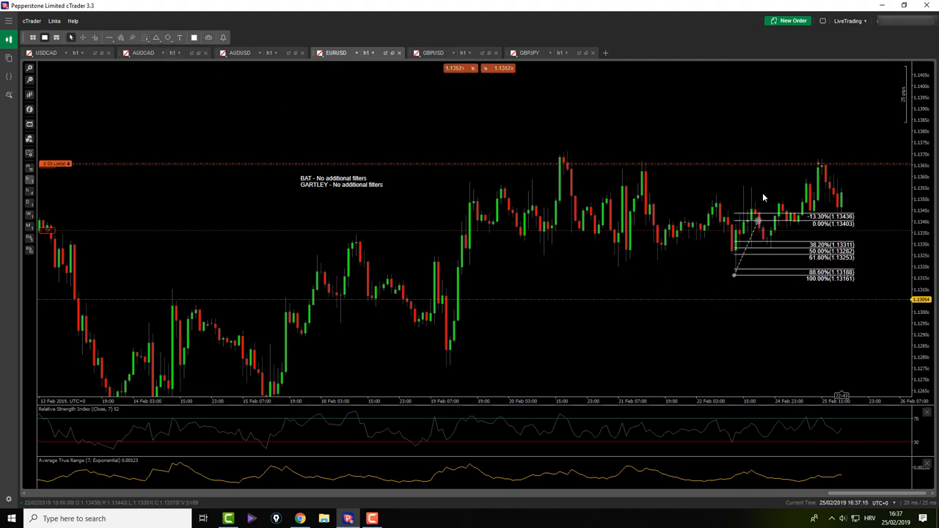
- Stretch the EURUSD retracement up to the latest swing high and confirm its level settings with OK
drag(760, 220, 743, 188)
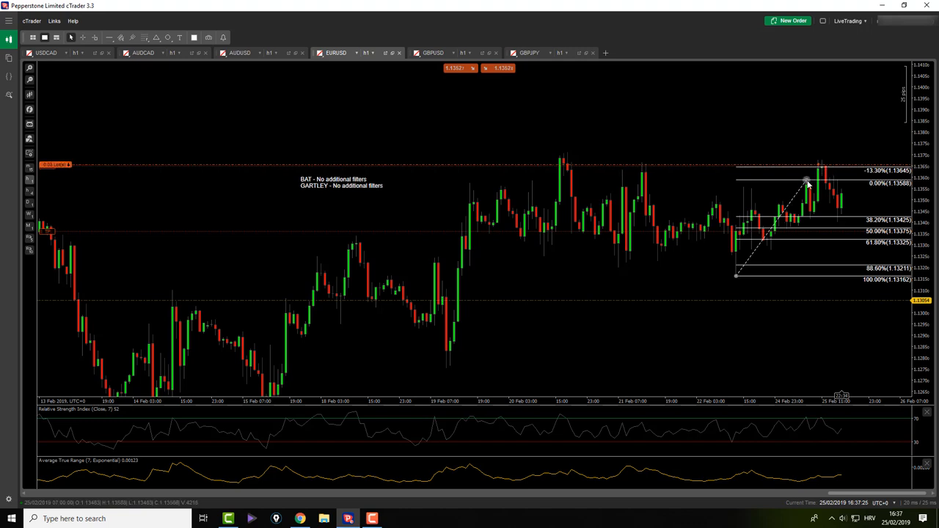
double_click(807, 182)
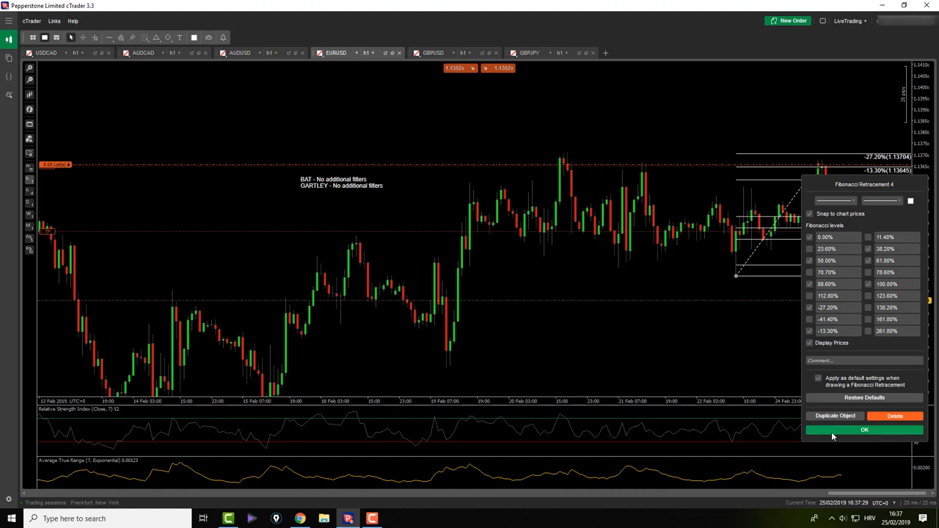
click(866, 431)
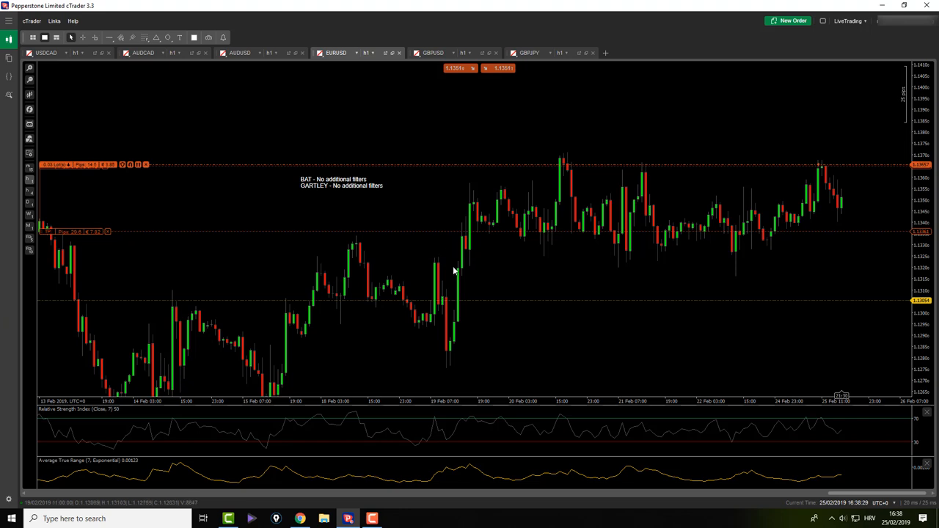
mouse_move(463, 268)
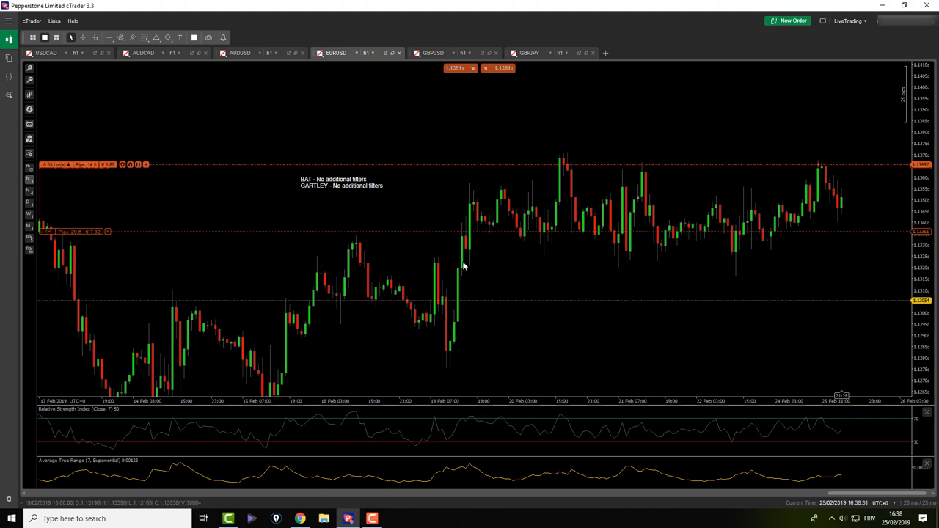